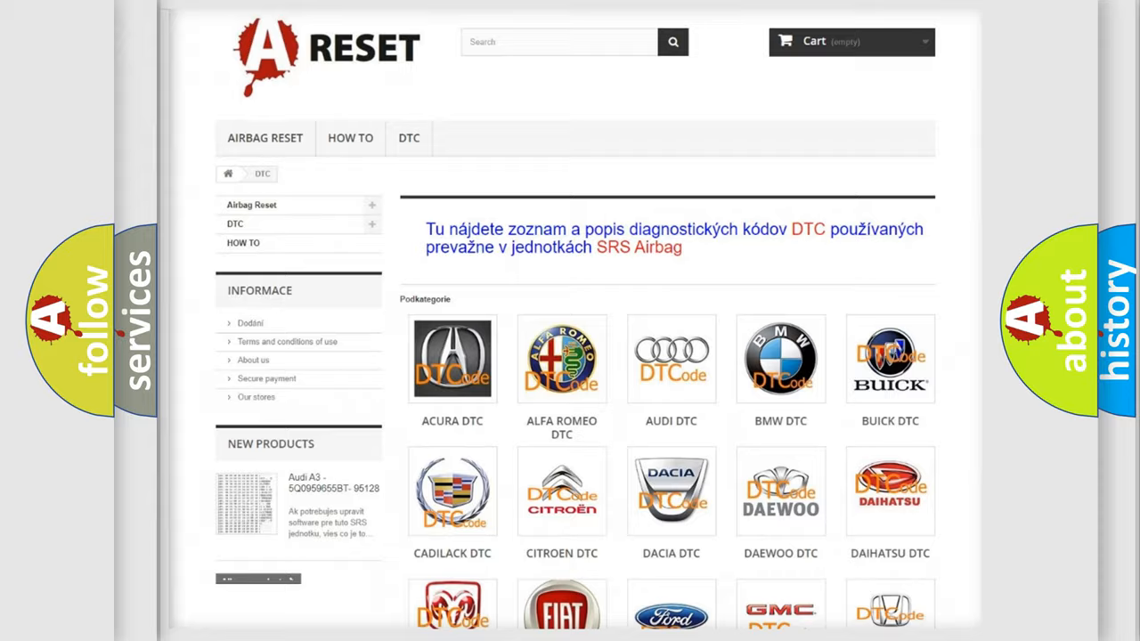
Navigate from the DTC category listing to the Toyota airbag diagnostic codes page
scroll("down", 3)
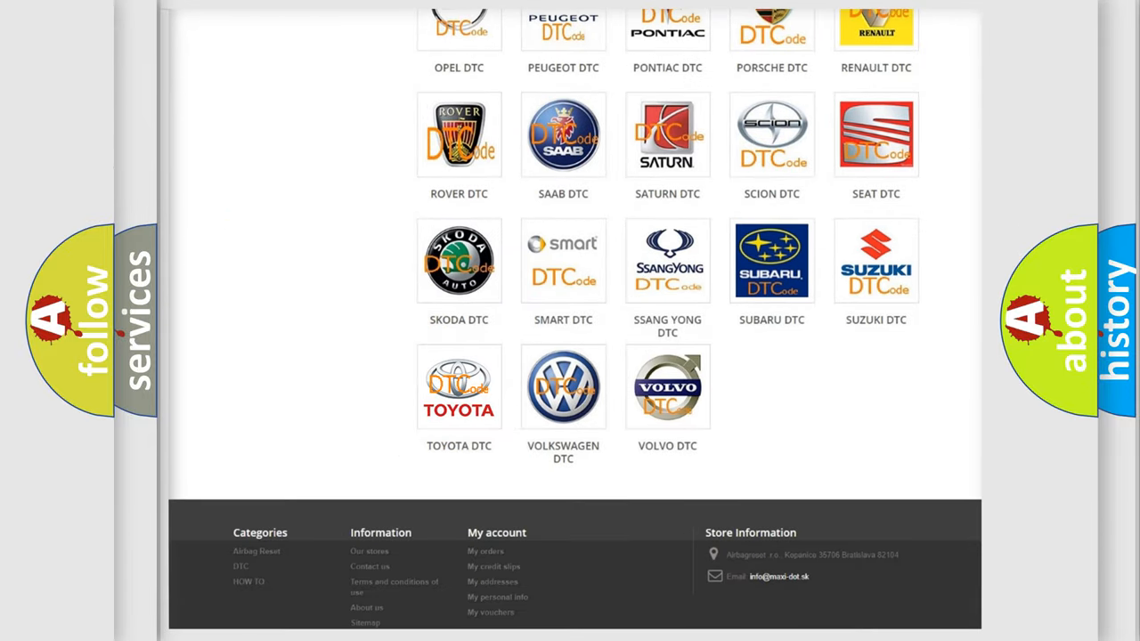
left_click(459, 387)
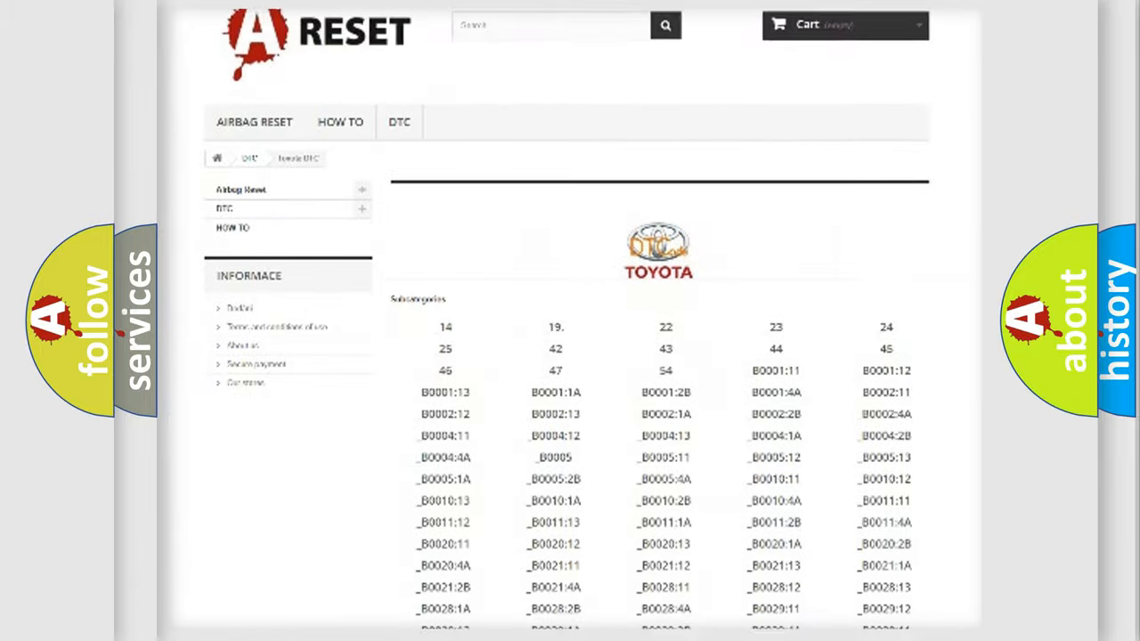
Browse the Toyota code list, then move on to the HEX breakdown pairing 9352 with C1352
scroll("down", 3)
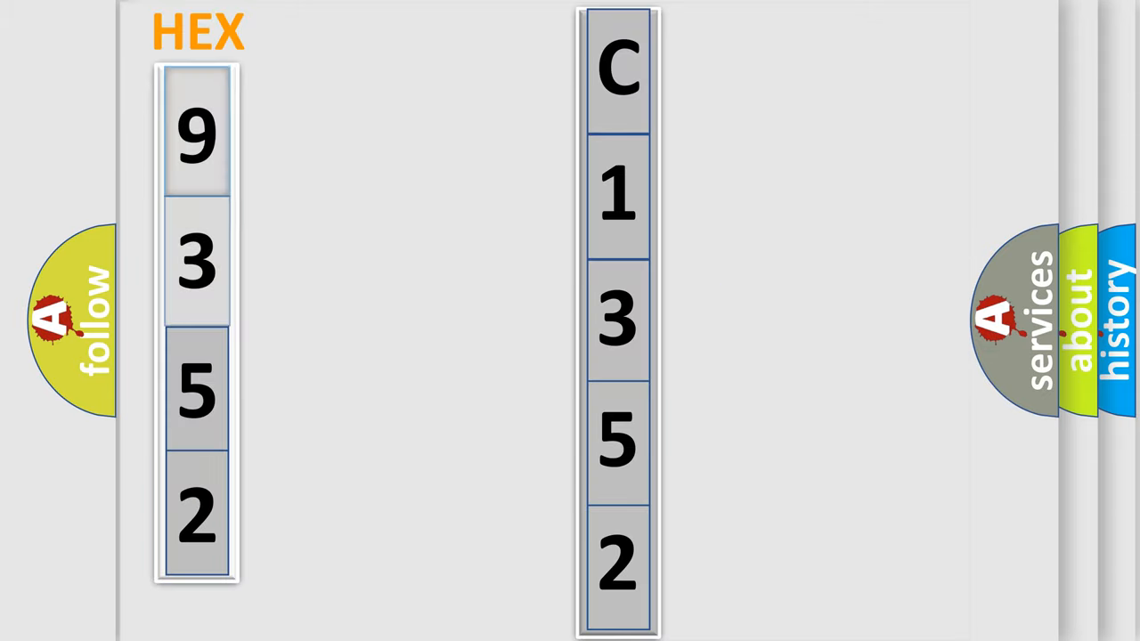
left_click(196, 134)
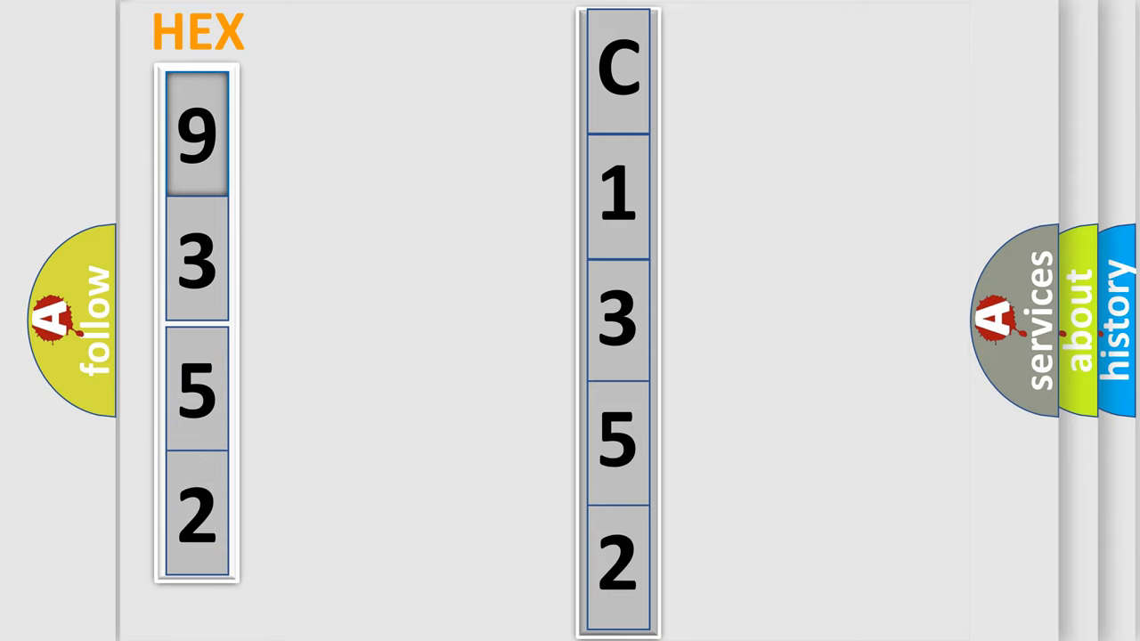